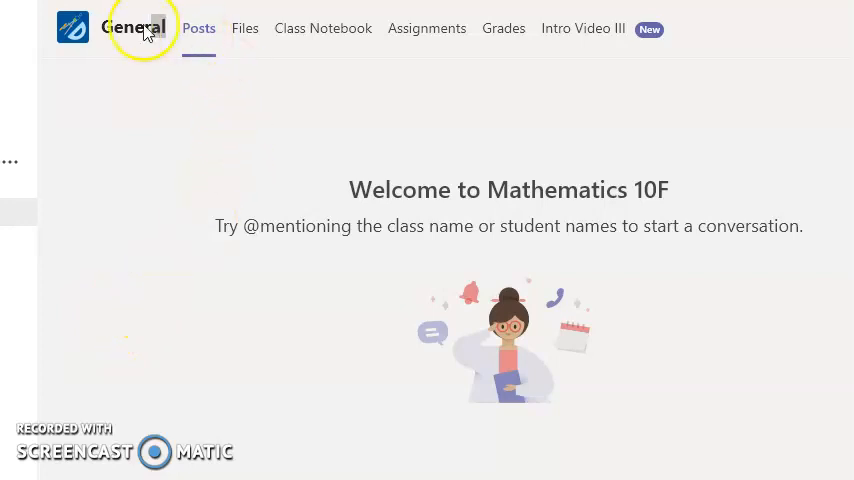
mouse_move(410, 42)
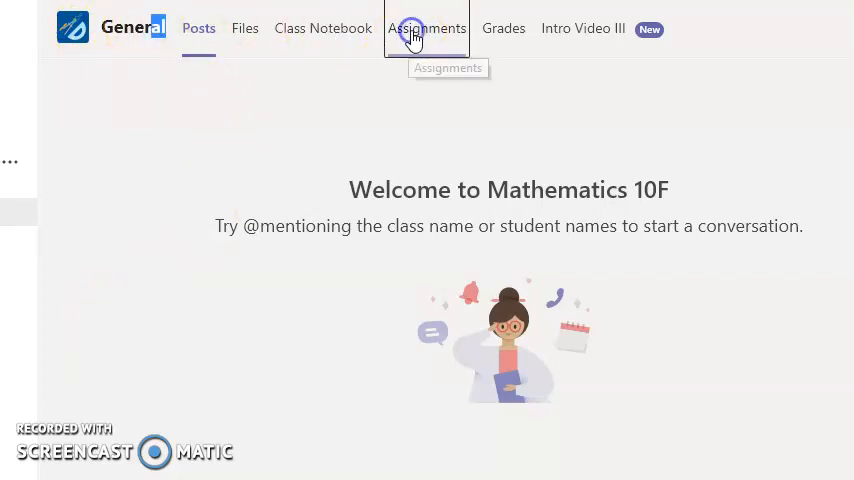
Open Mathematics 10F's Assignments tab and expand the Completed section.
left_click(426, 28)
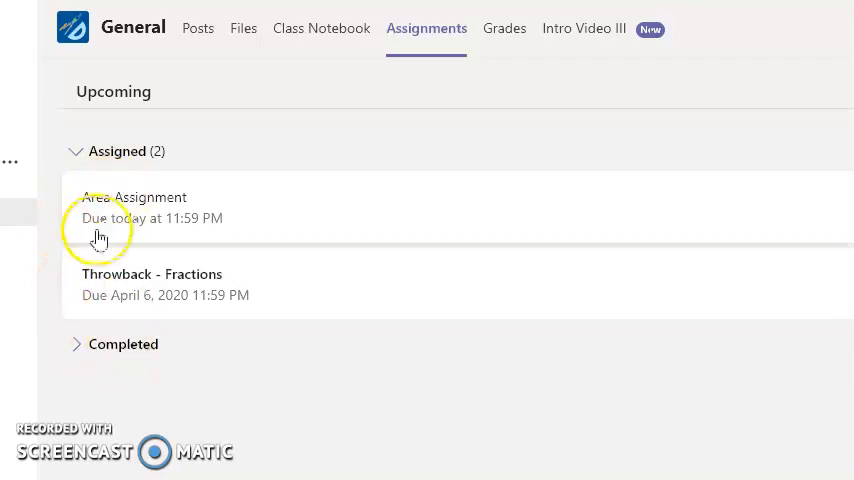
left_click(76, 344)
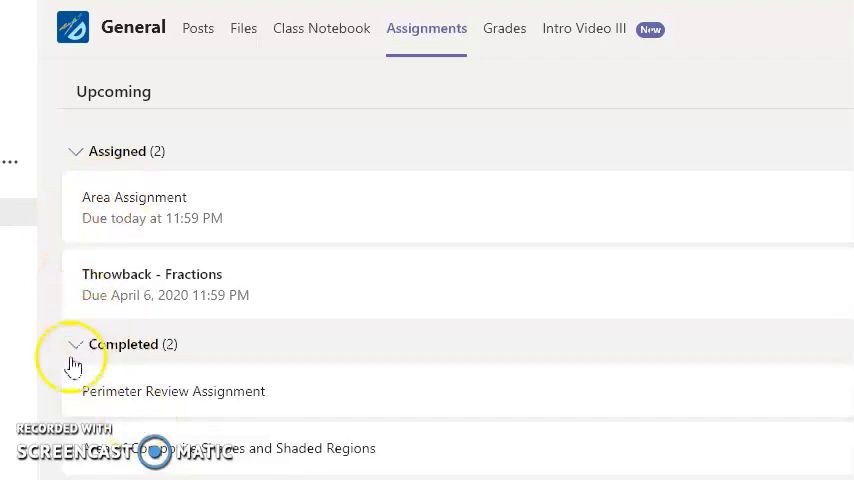
mouse_move(118, 195)
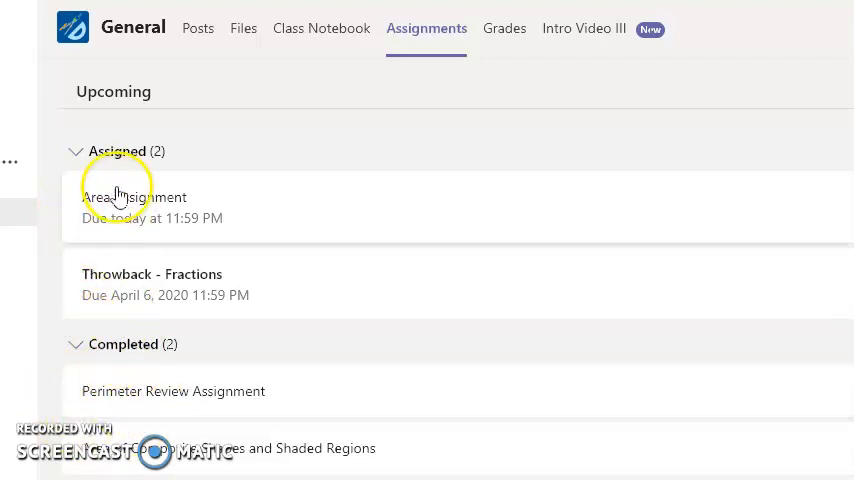
mouse_move(168, 218)
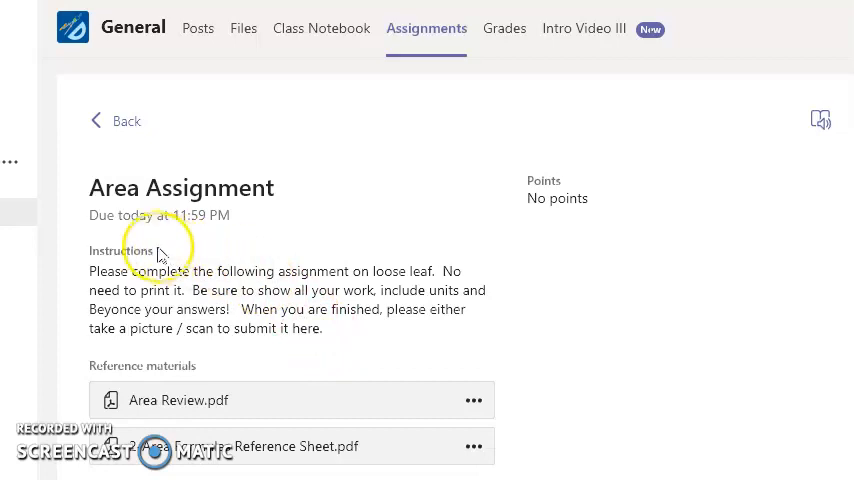
mouse_move(95, 310)
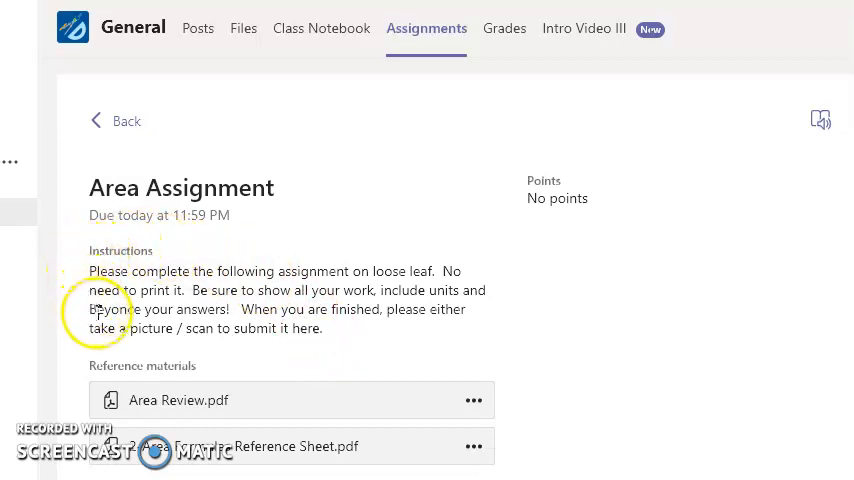
mouse_move(85, 388)
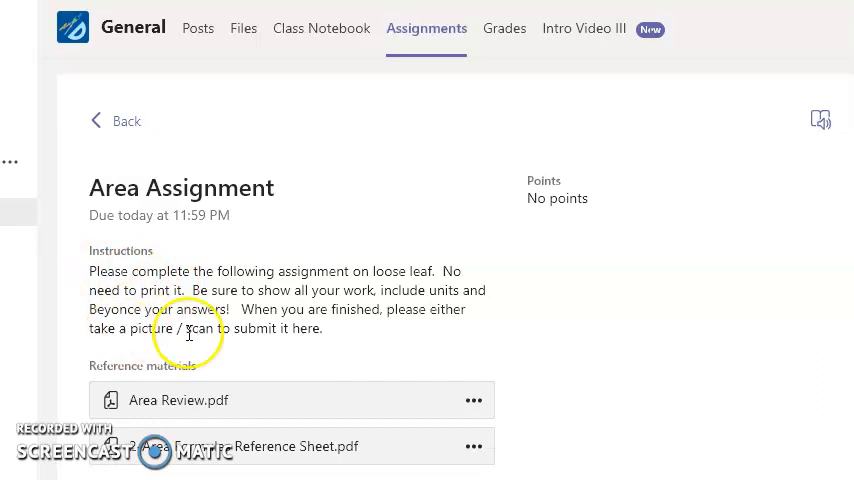
Scroll the Area Assignment details down to the My work section.
scroll("down", 3)
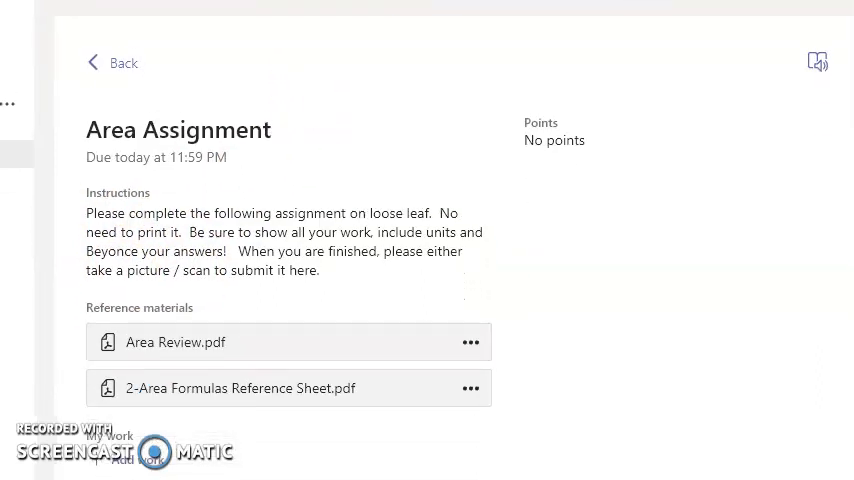
scroll("down", 3)
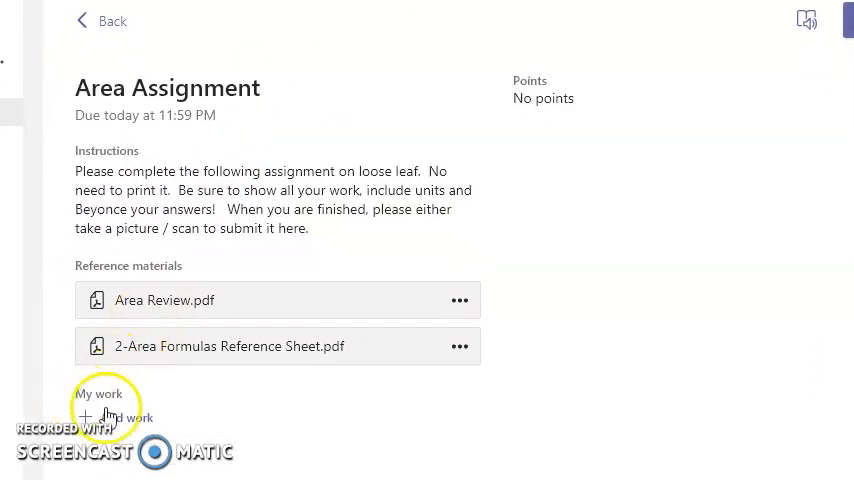
mouse_move(125, 417)
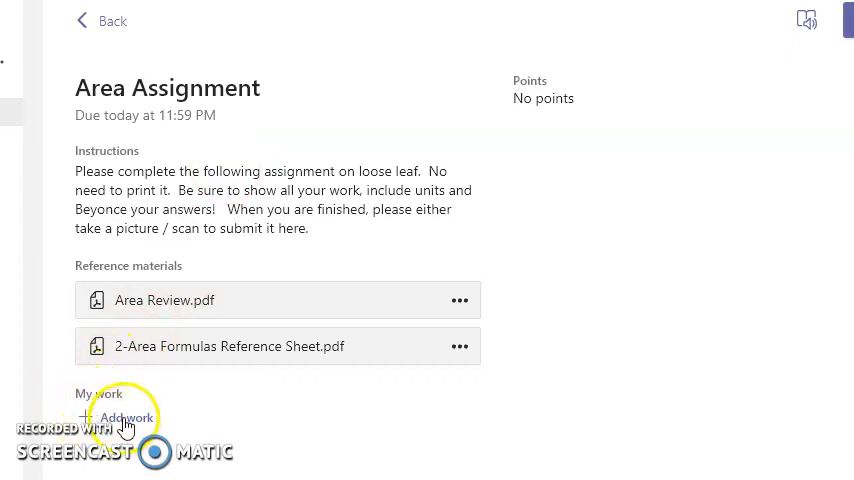
Open Add work for the Area Assignment, view New File options, then show the Link form.
left_click(128, 417)
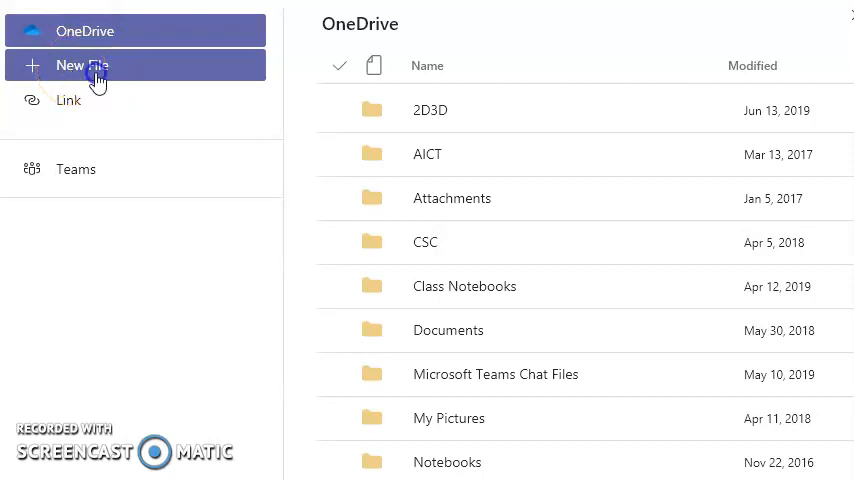
left_click(82, 65)
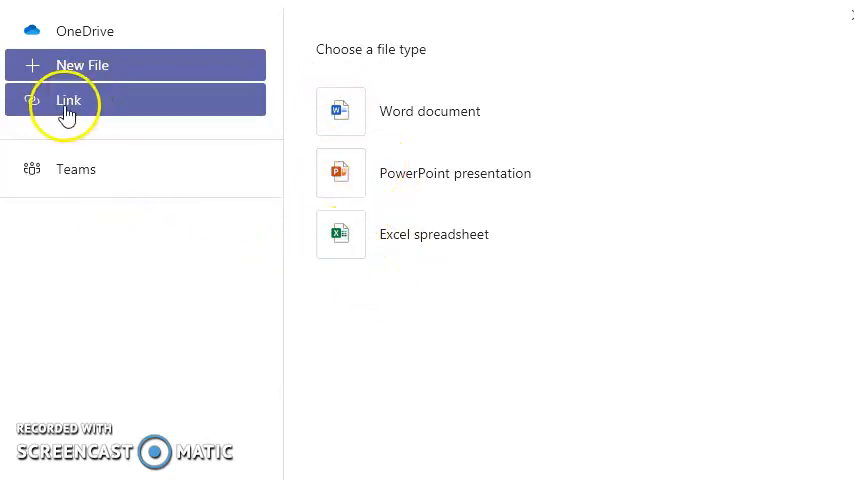
left_click(68, 99)
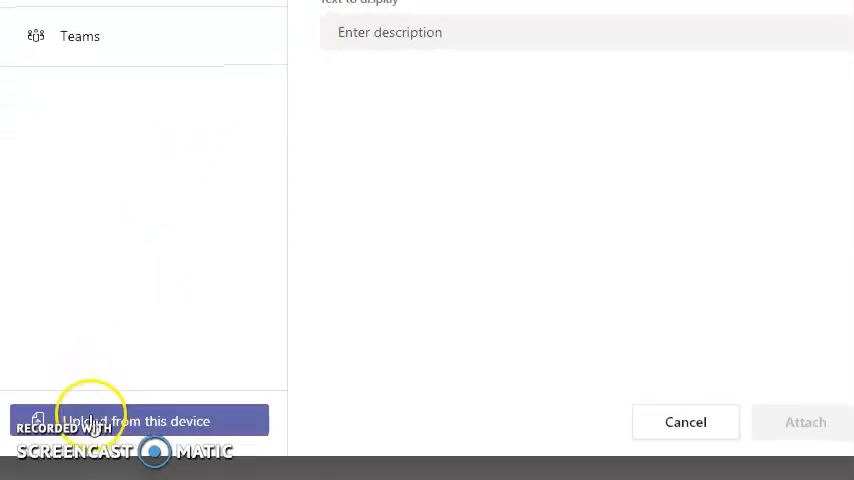
mouse_move(232, 335)
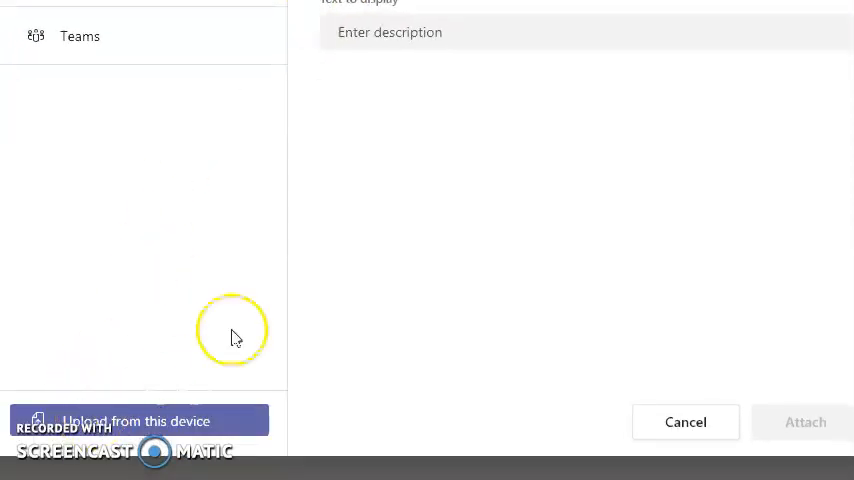
Upload IMG_20200325_075219.jpg from this device into the add-work dialog.
left_click(137, 420)
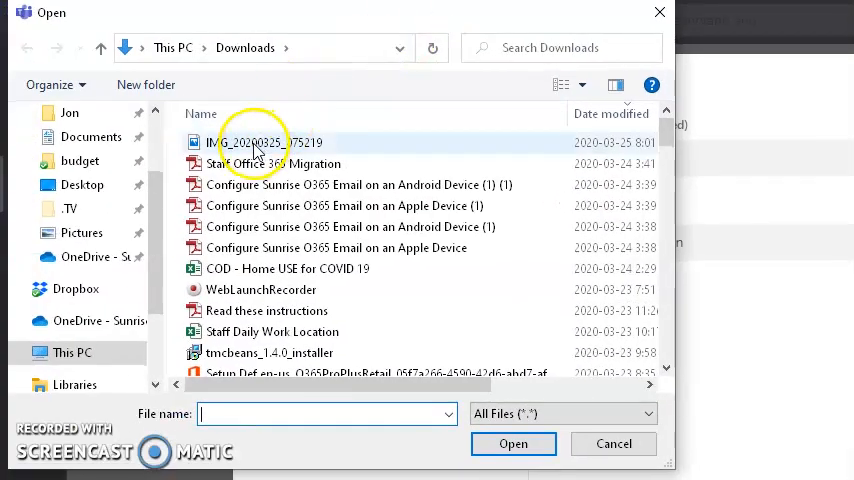
left_click(263, 142)
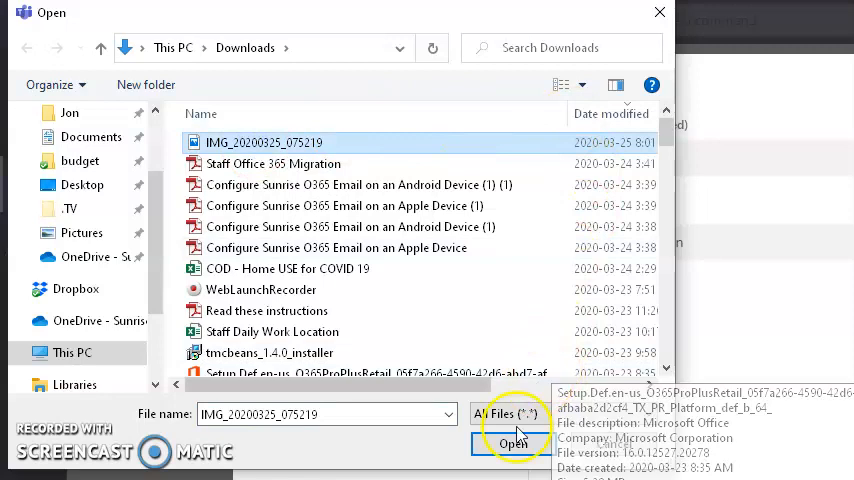
left_click(514, 443)
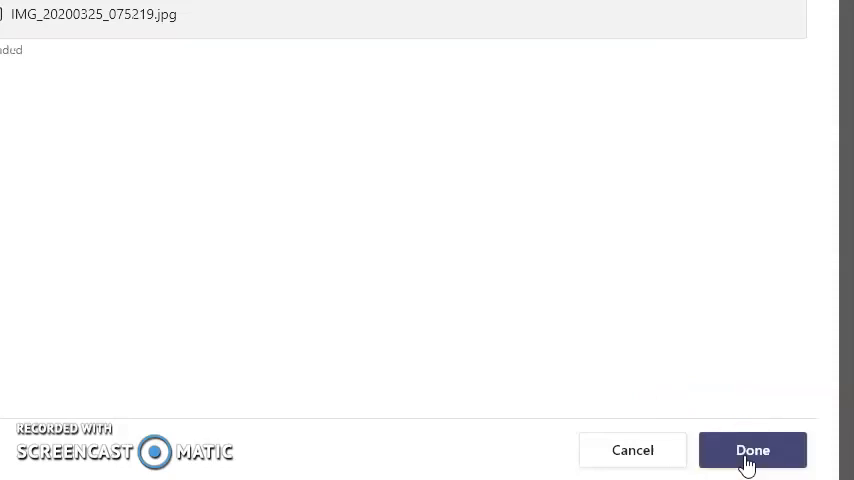
Attach IMG_20200325_075219.jpg under My work and turn in the Area Assignment.
left_click(752, 450)
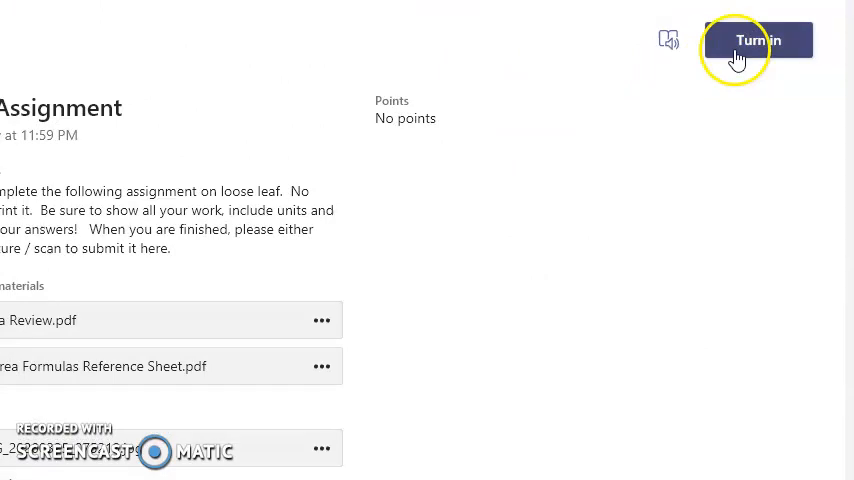
mouse_move(540, 156)
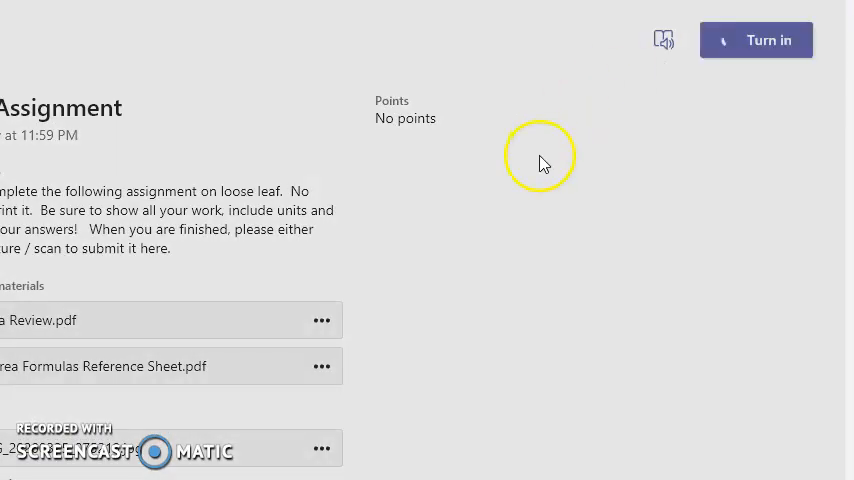
left_click(756, 40)
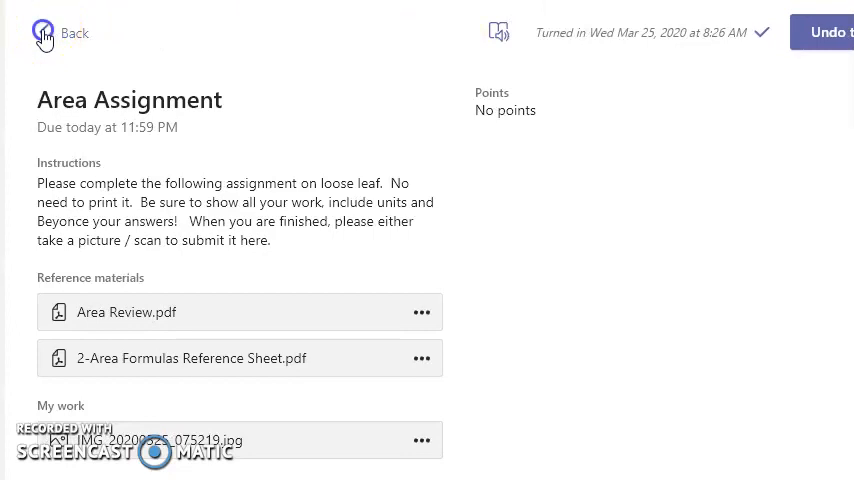
Go back to the assignments list and expand Completed (2).
left_click(43, 33)
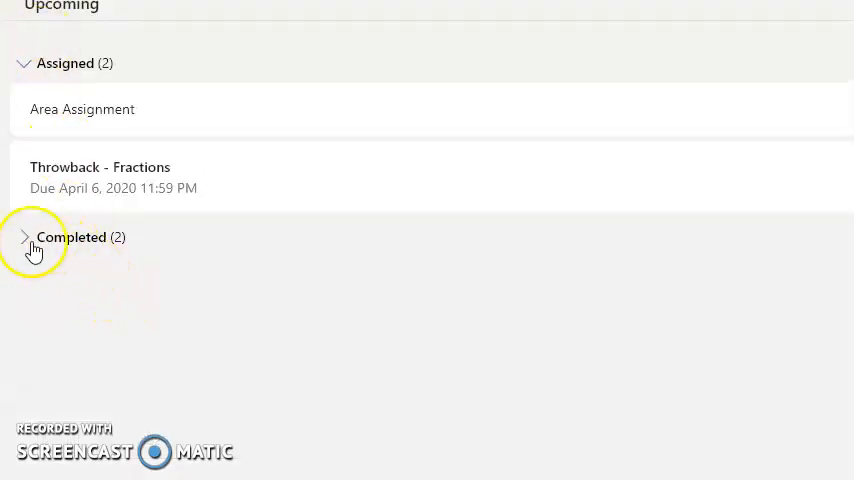
left_click(23, 237)
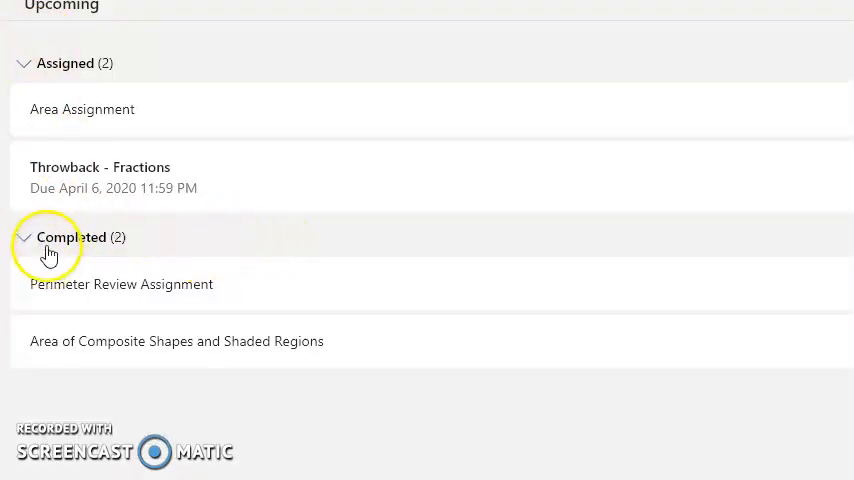
mouse_move(245, 260)
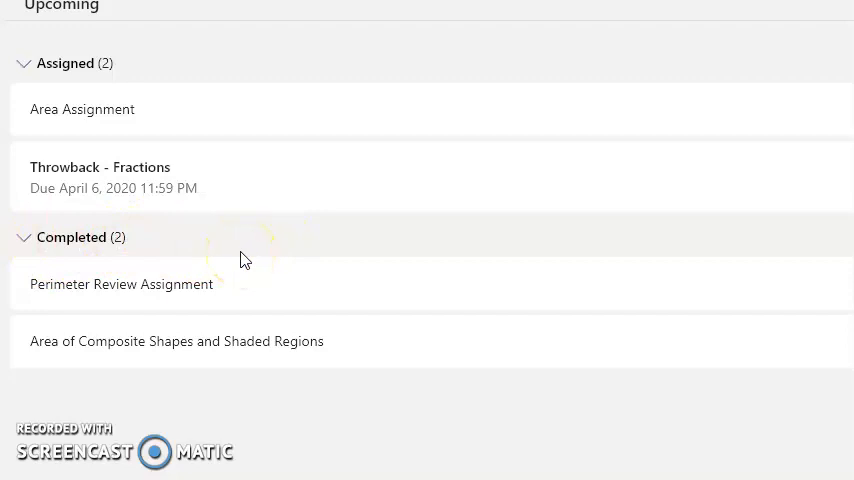
mouse_move(72, 248)
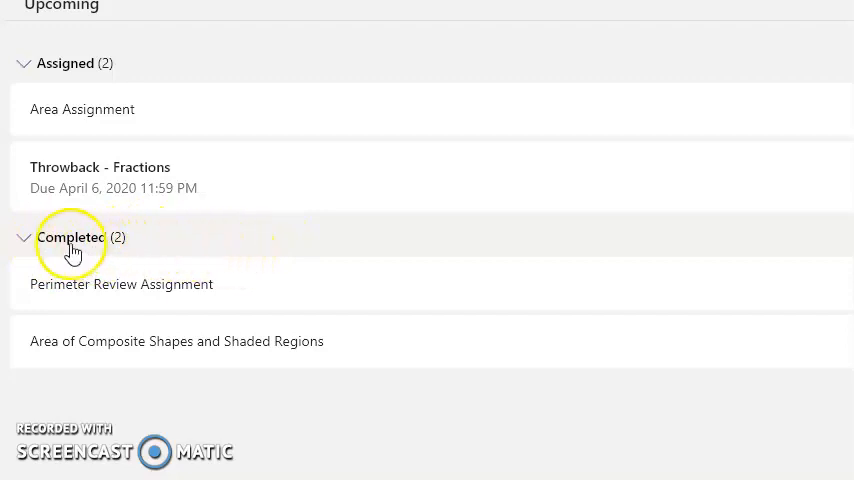
mouse_move(90, 293)
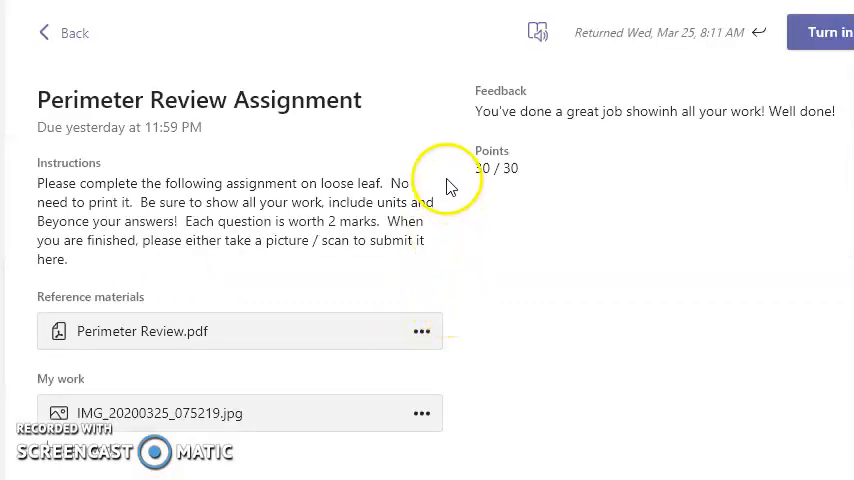
mouse_move(448, 183)
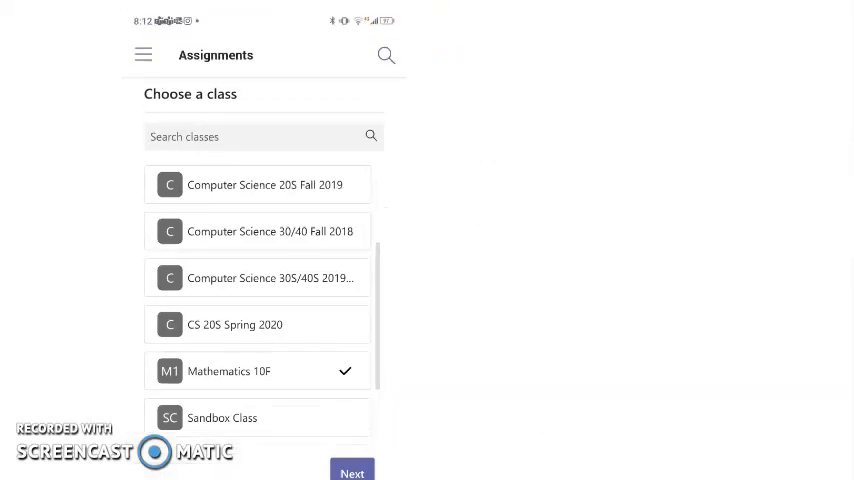
Scroll the Mathematics 10F assignments view in the Teams mobile app.
scroll("down", 3)
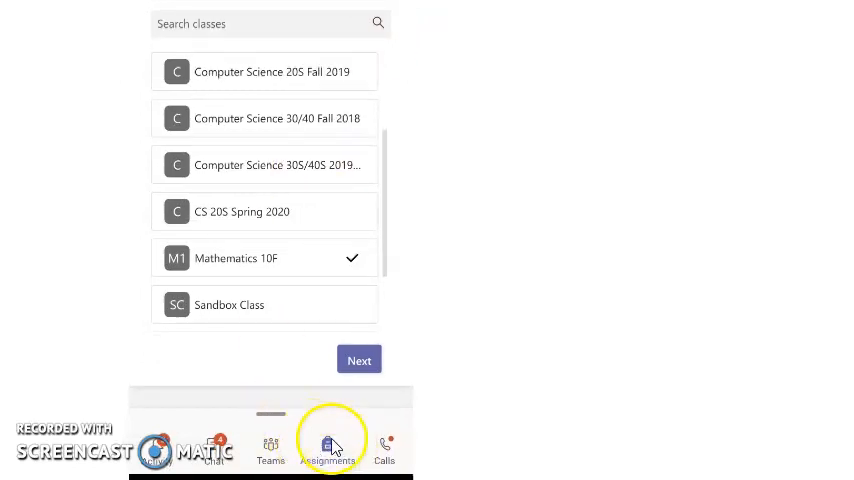
mouse_move(232, 242)
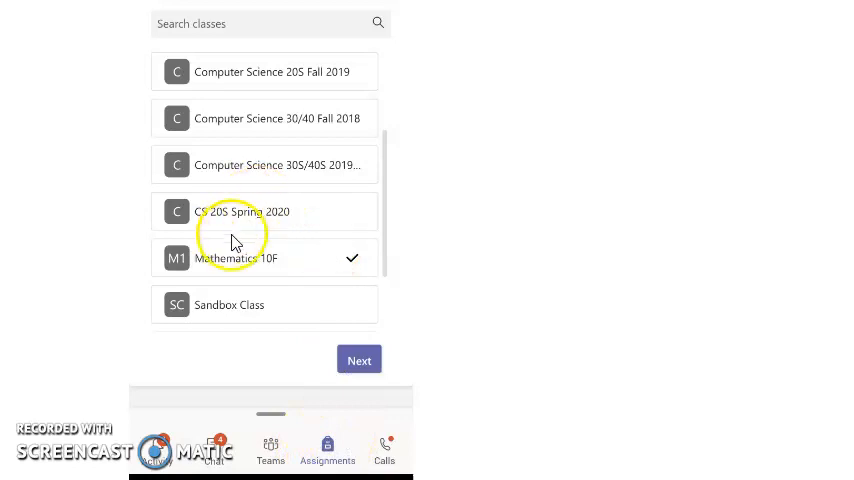
mouse_move(343, 360)
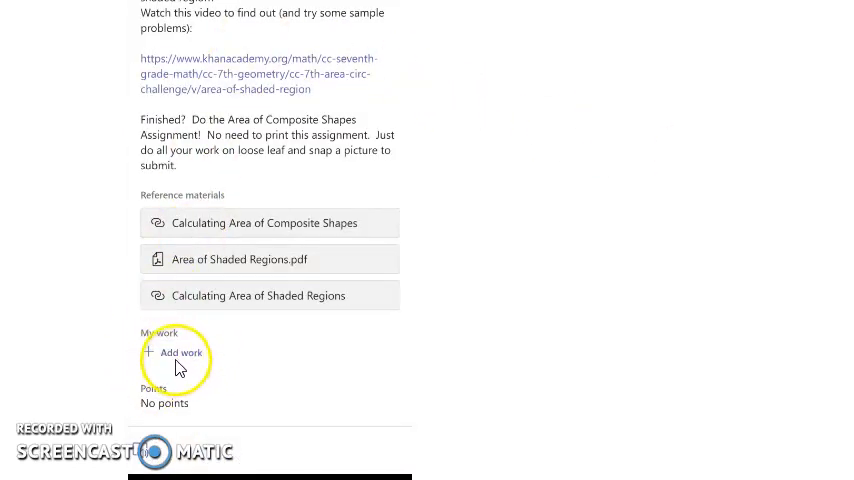
Tap Add work under My work to show the Attach a resource options.
left_click(181, 353)
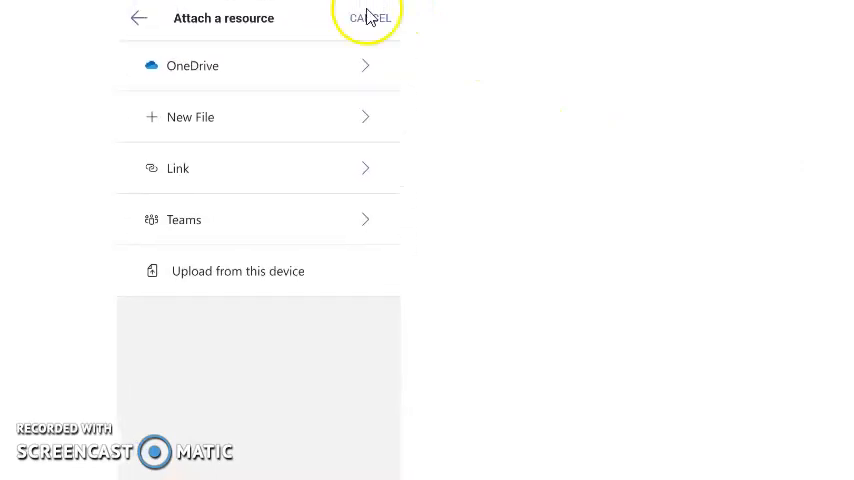
mouse_move(210, 280)
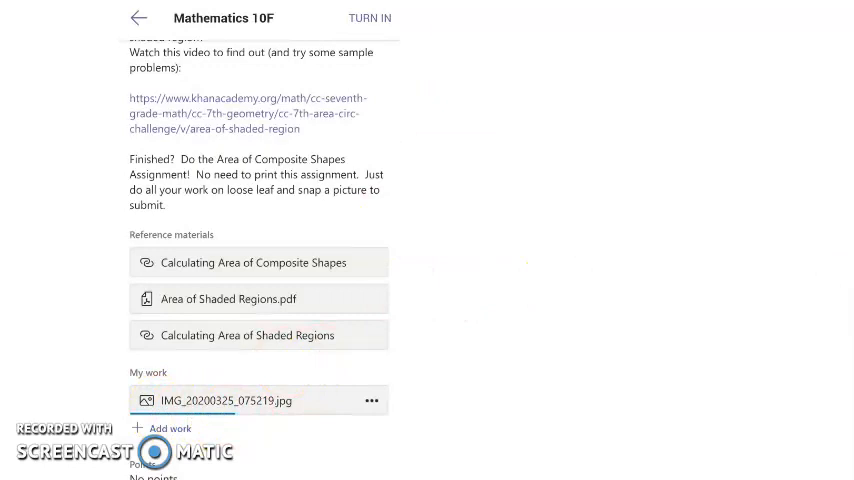
Scroll the assignment to check IMG_20200325_075219.jpg uploading under My work.
scroll("down", 3)
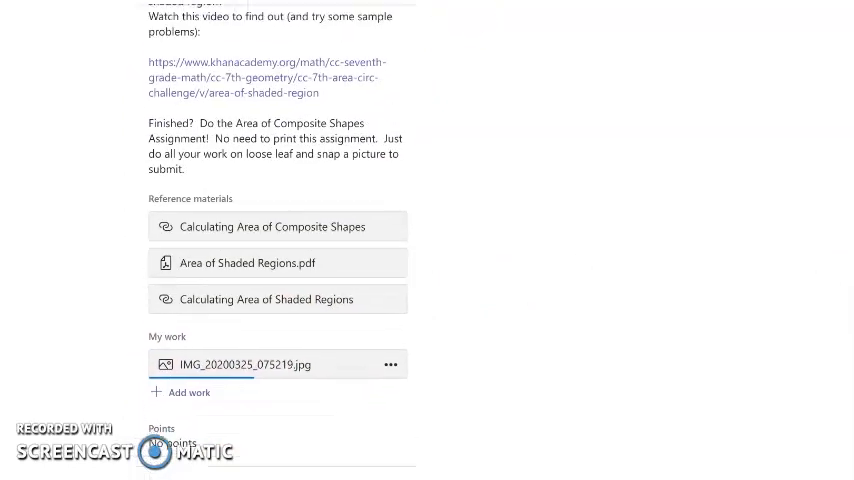
scroll("up", 3)
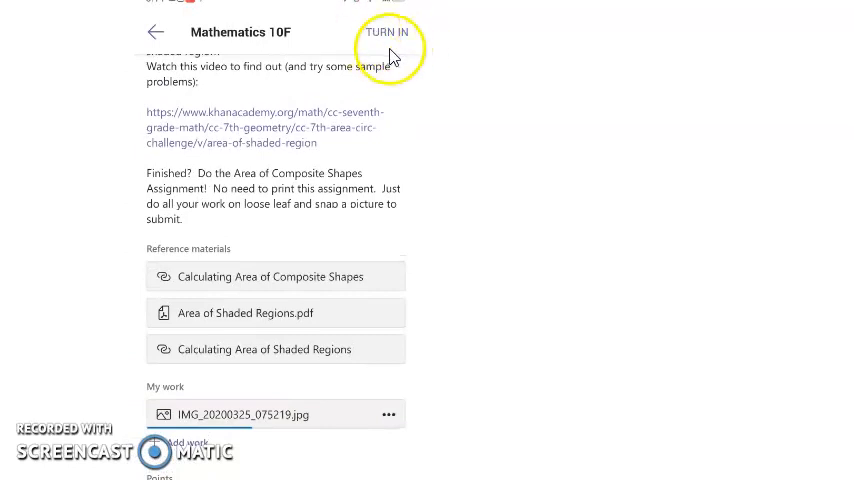